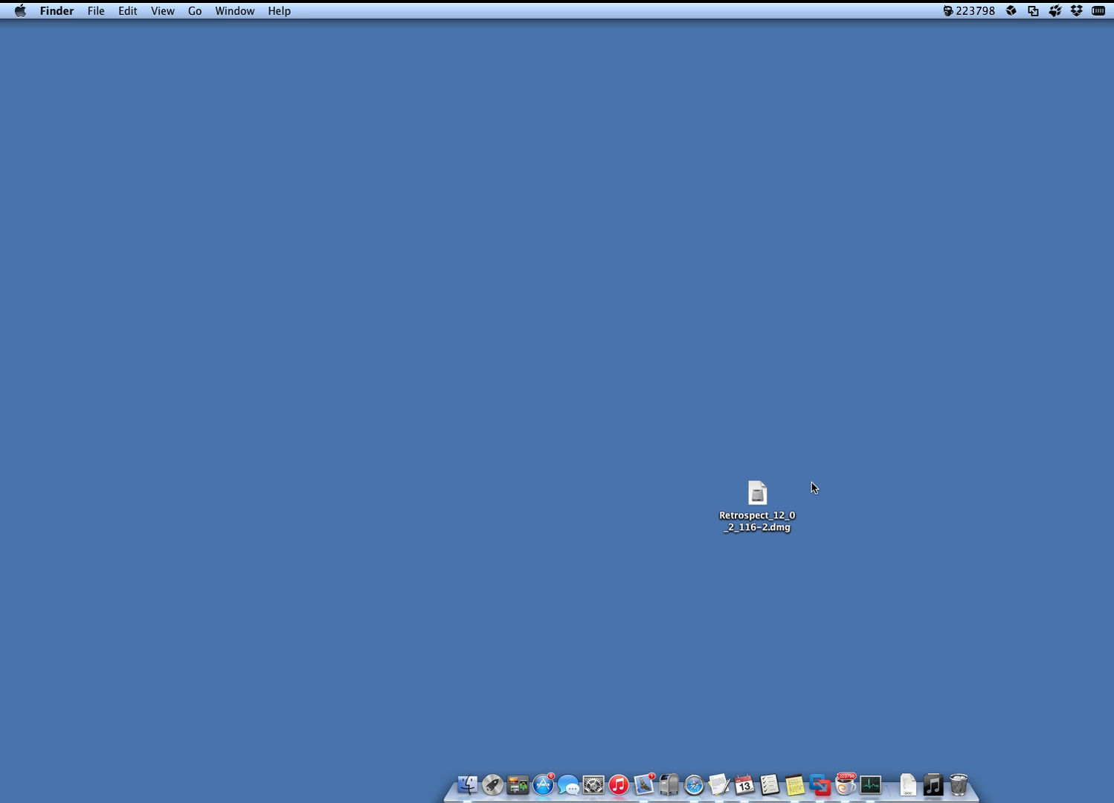
mouse_move(809, 489)
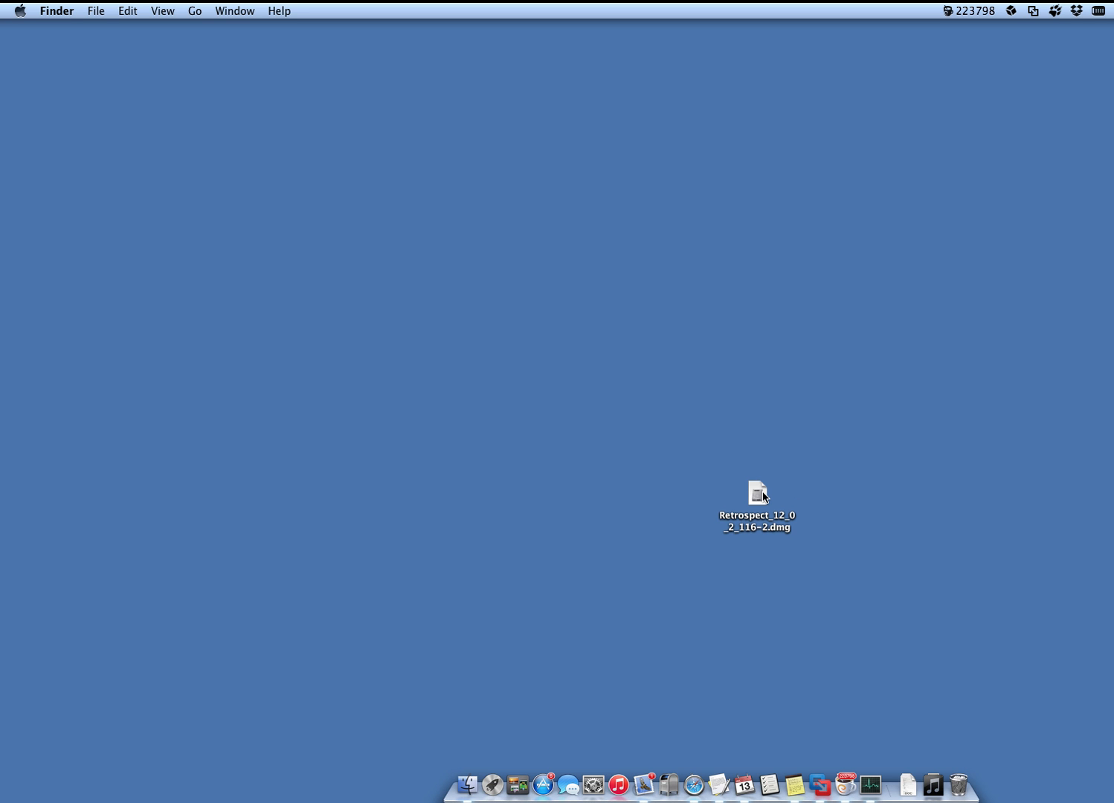
Step: Mount the Retrospect .dmg and copy its Retrospect folder onto the Applications alias
left_click(755, 494)
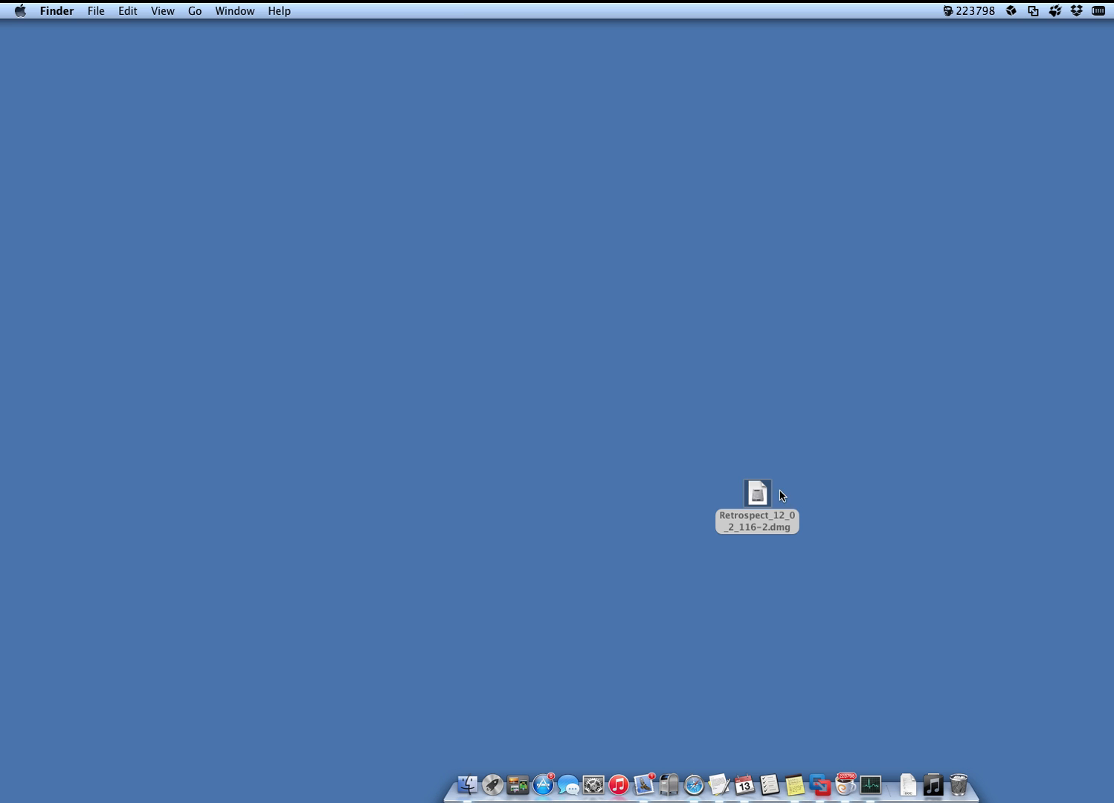
double_click(756, 493)
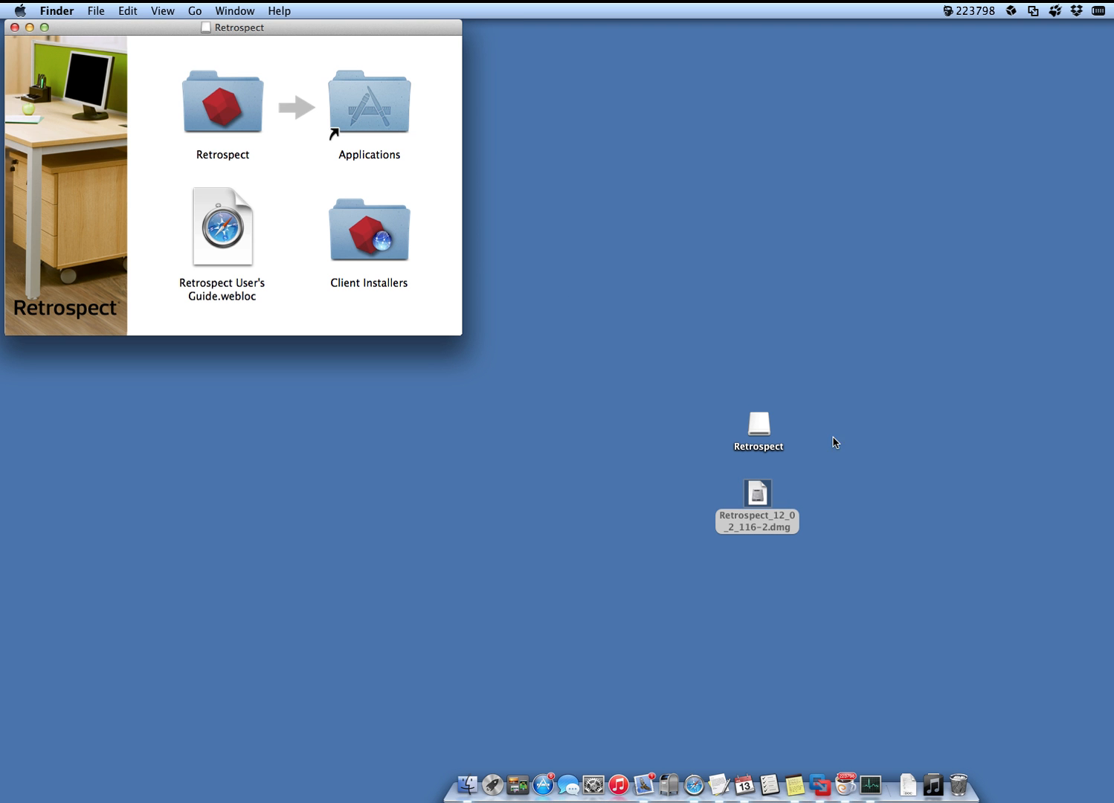
left_click(222, 101)
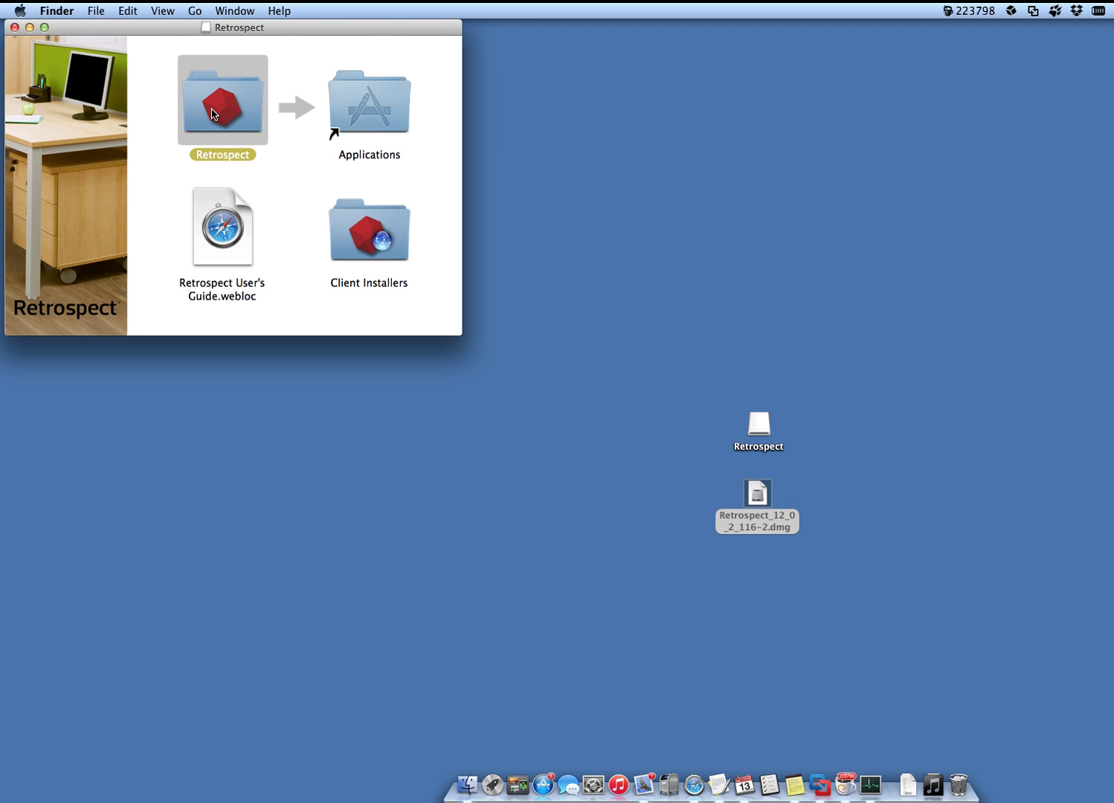
mouse_move(363, 113)
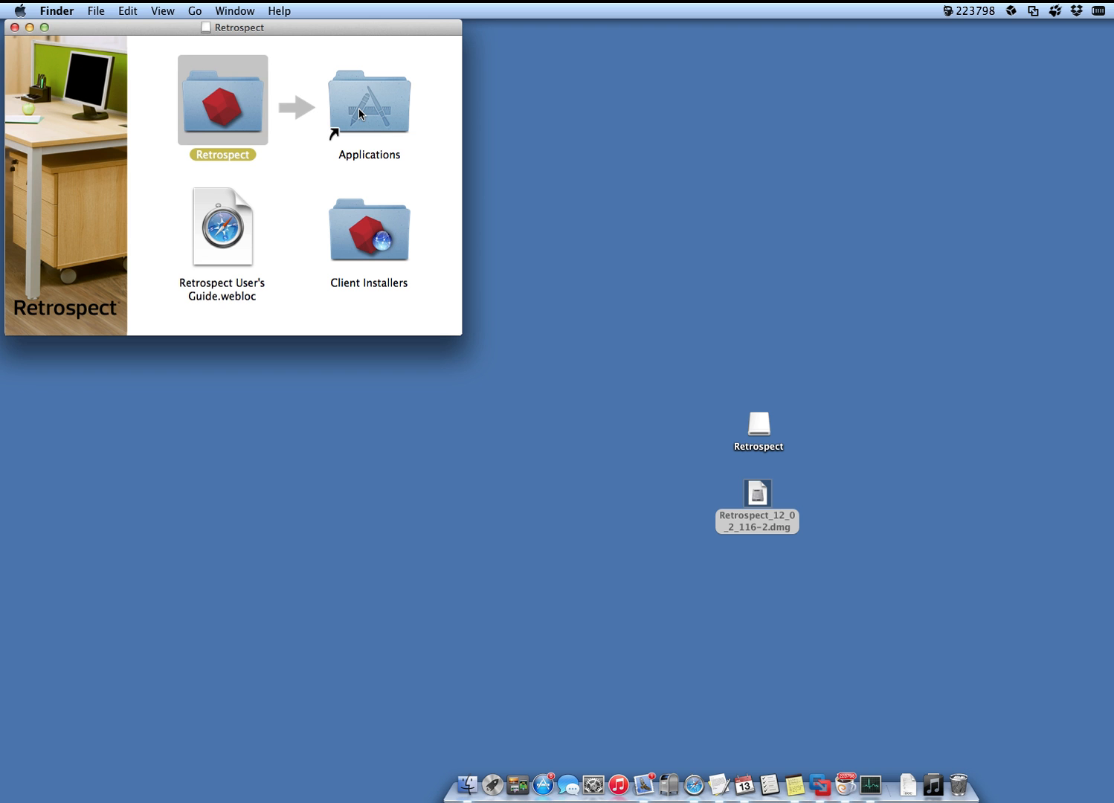
left_click_drag(221, 101, 369, 101)
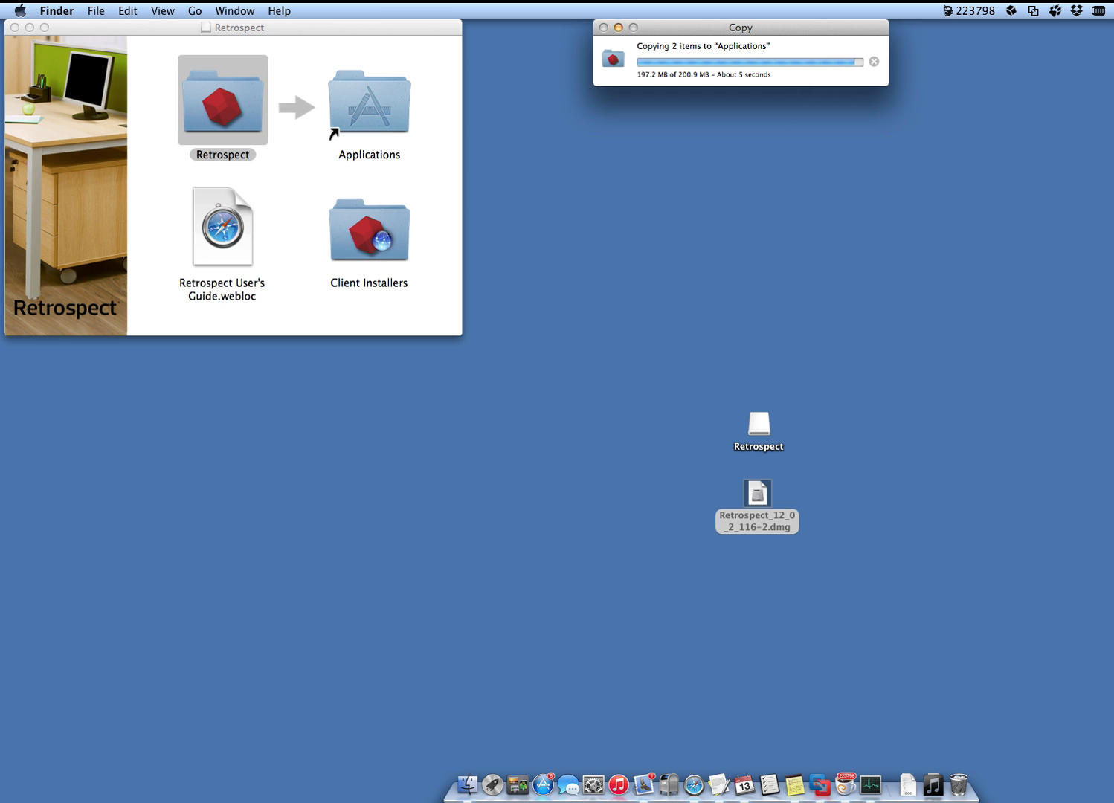
Step: Launch Retrospect.app from the Retrospect folder in Applications
left_click(221, 101)
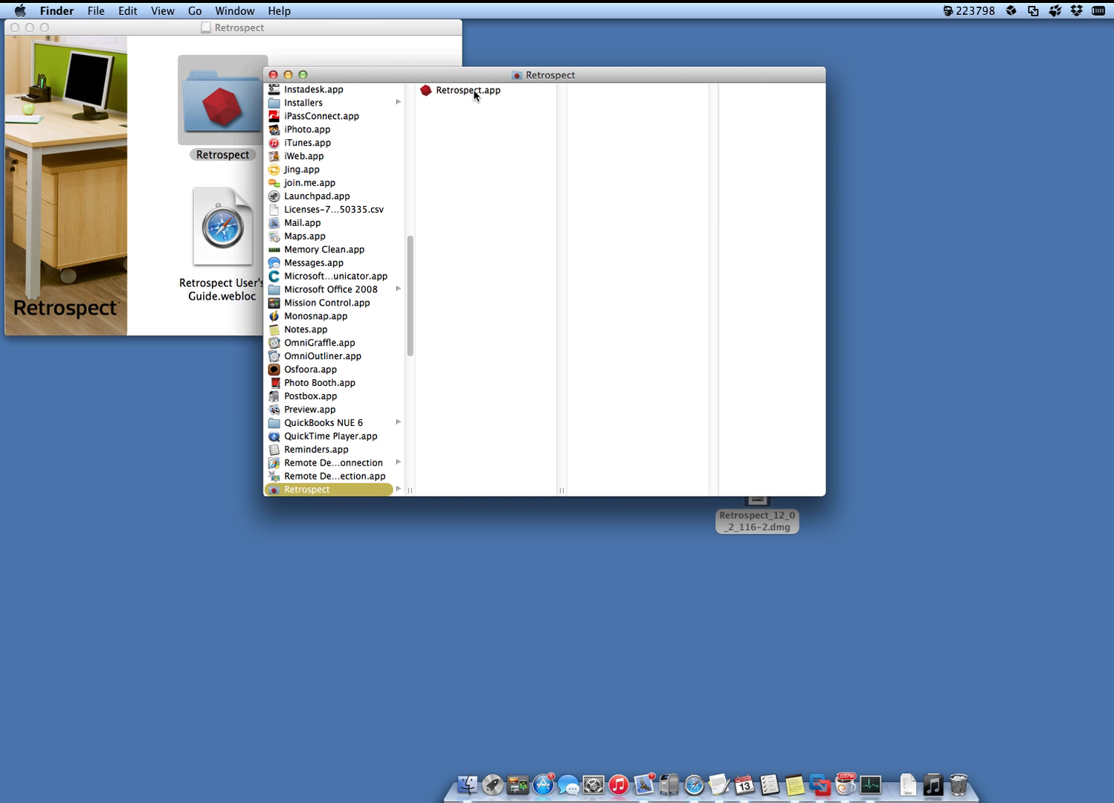
left_click(467, 89)
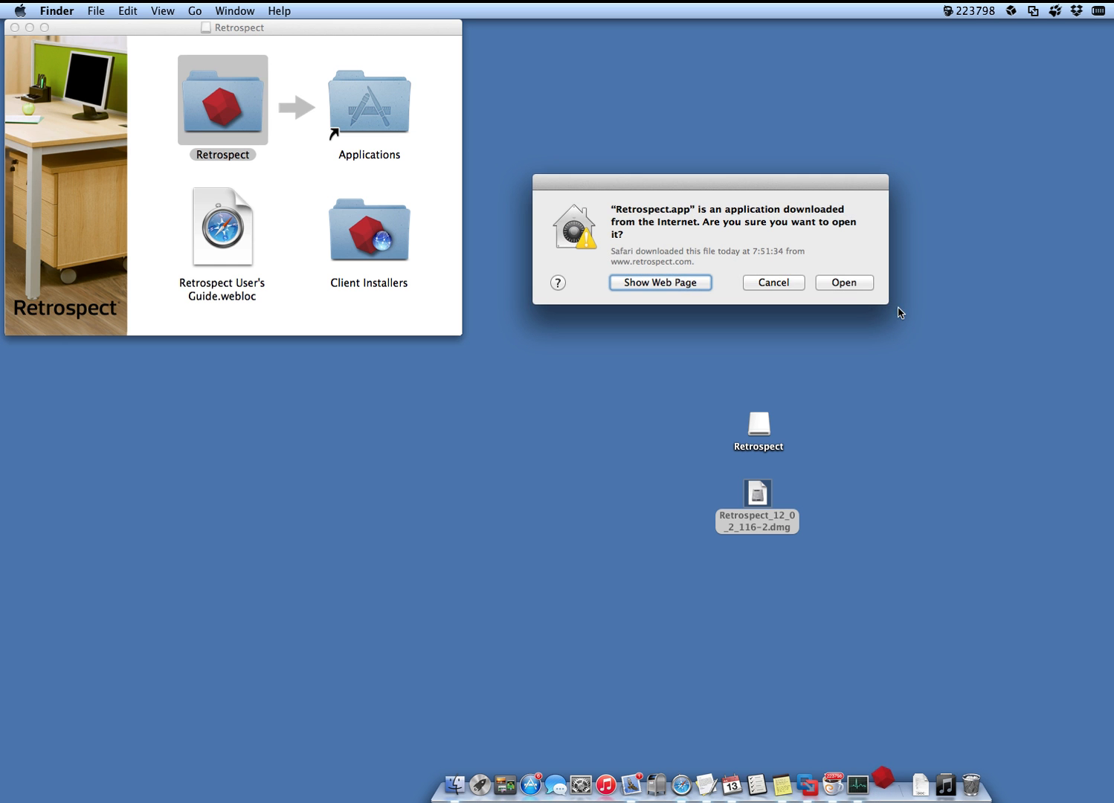
Step: Confirm the Gatekeeper warning and choose Install server locally in the welcome panel
left_click(844, 282)
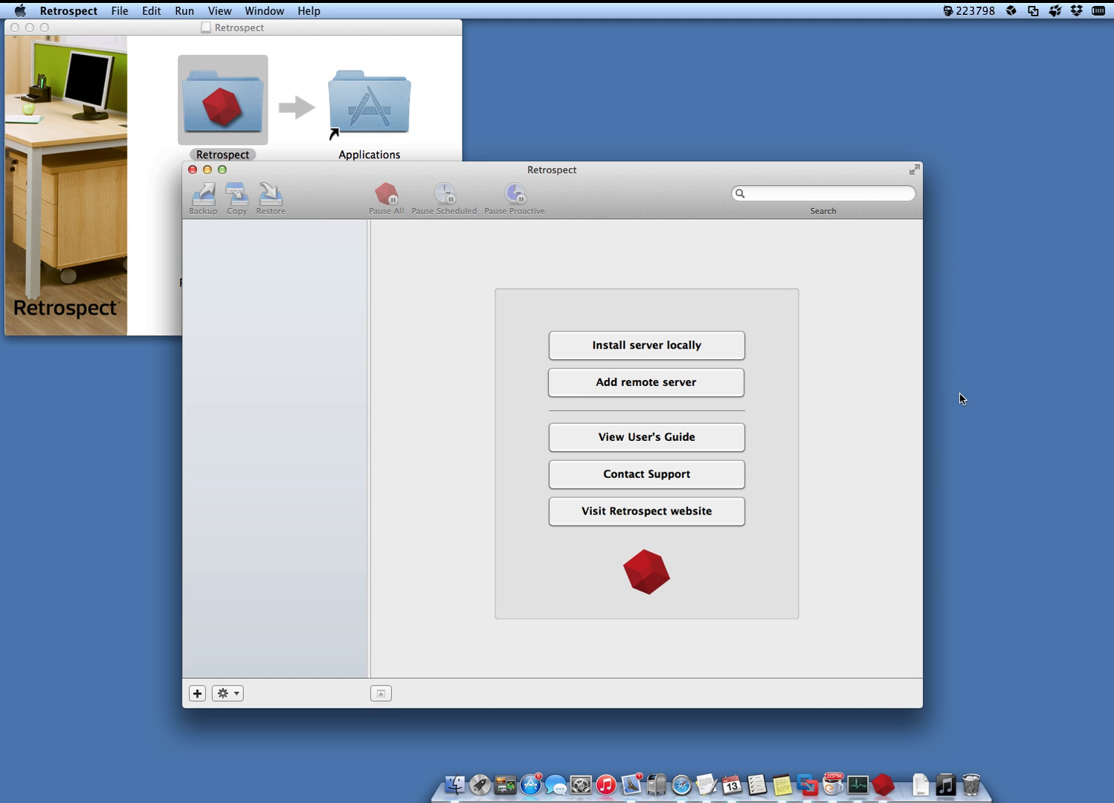
mouse_move(595, 207)
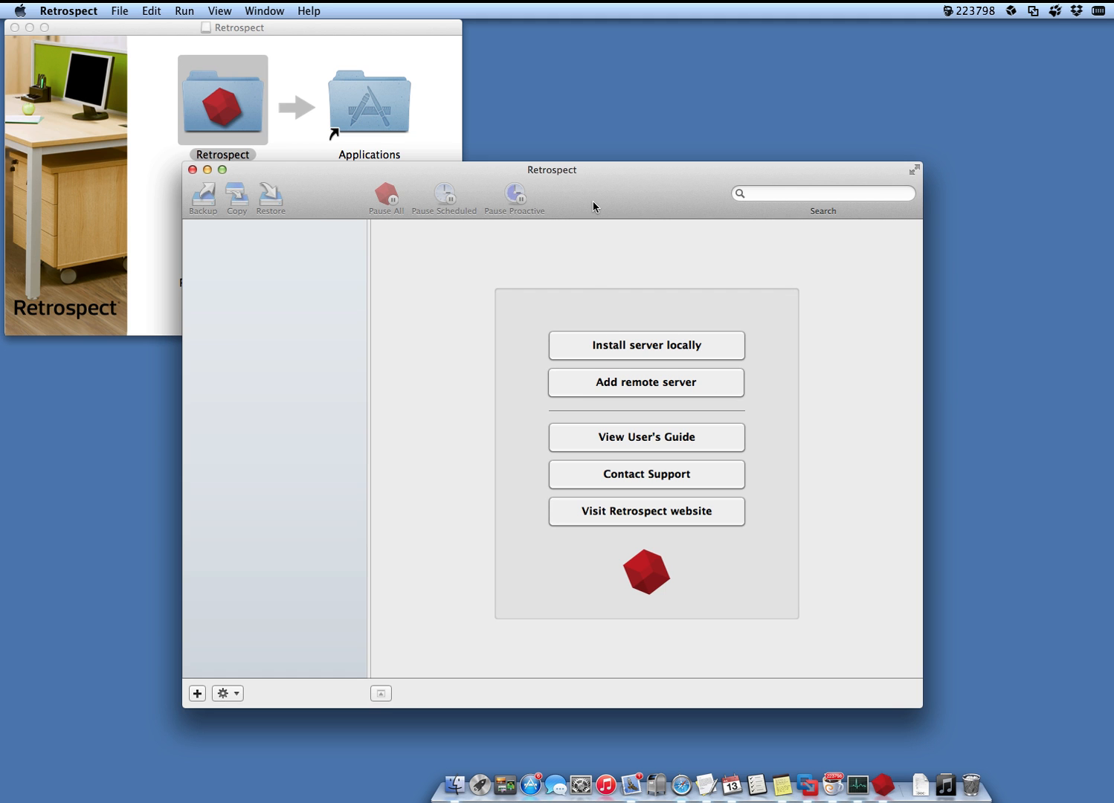
mouse_move(612, 310)
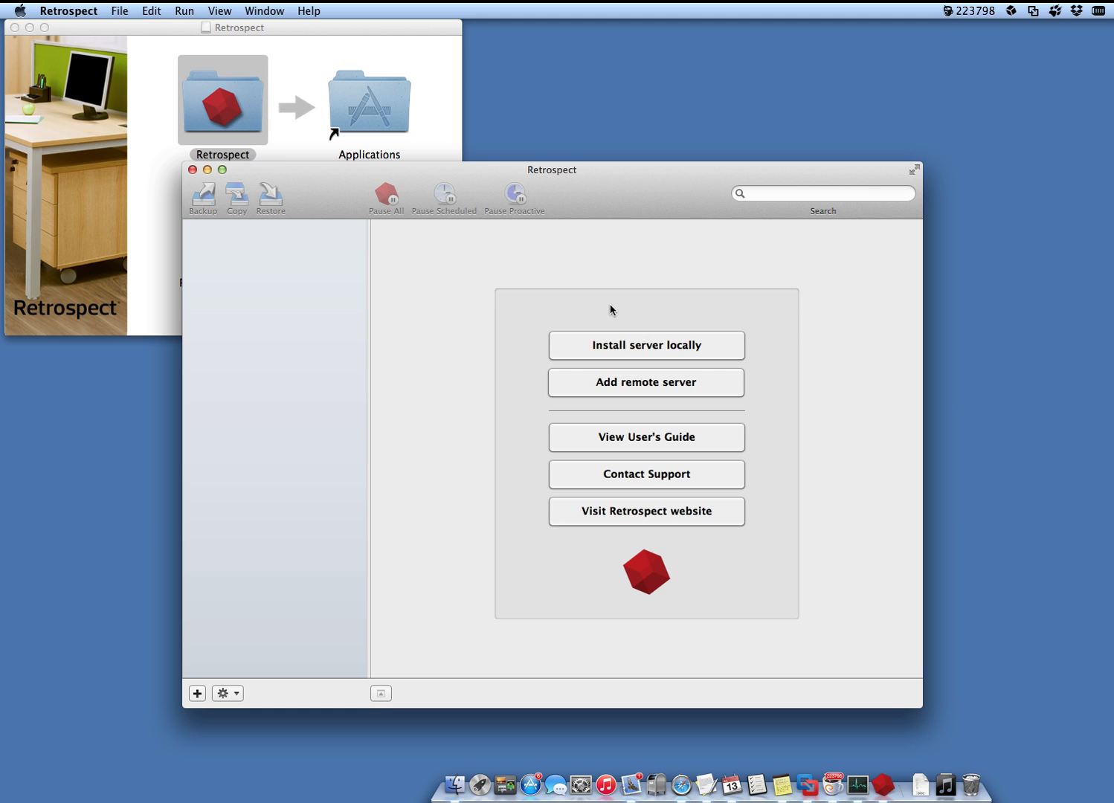
mouse_move(632, 345)
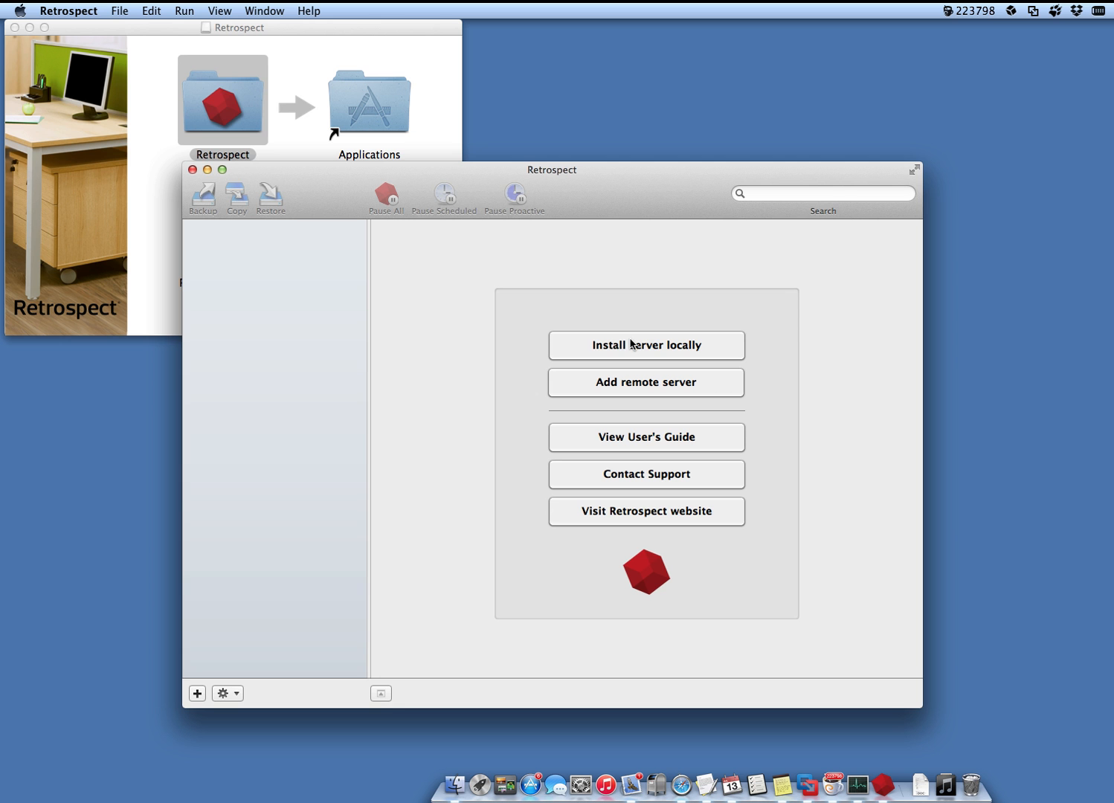
left_click(645, 345)
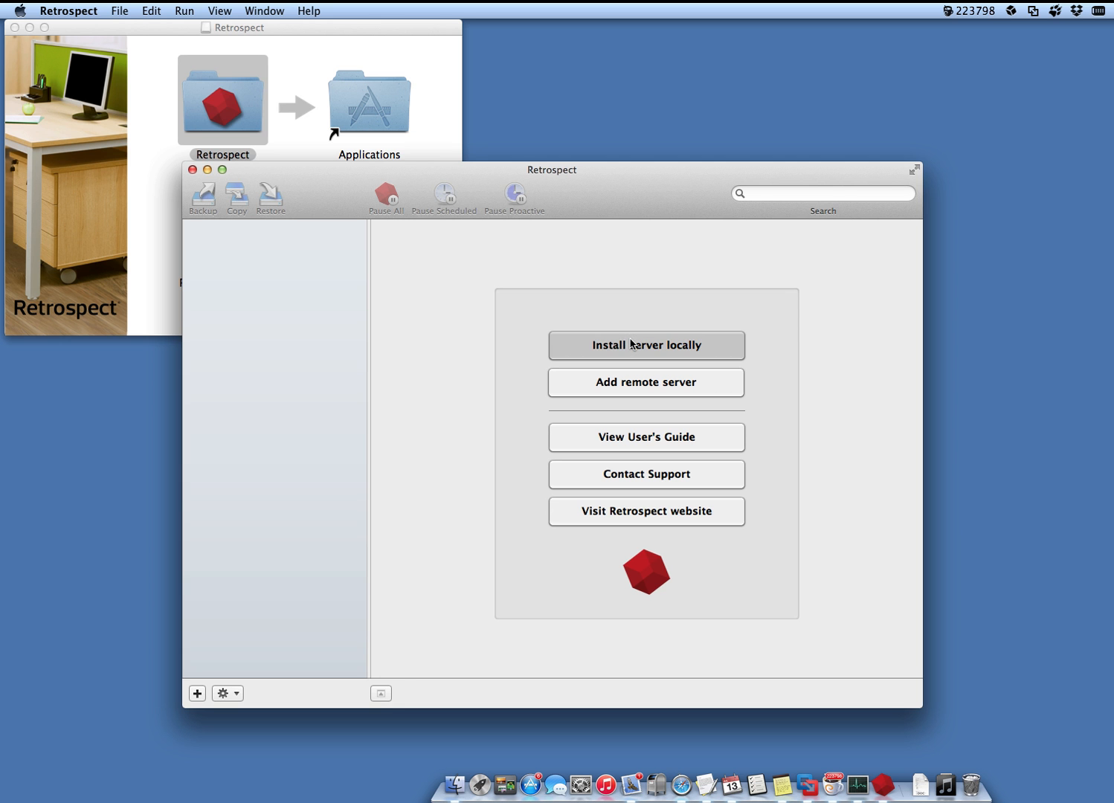
Step: Run the Retrospect 12.0.2 installer on Macintosh_HD, agreeing to the license and authorizing with the admin password
left_click(645, 345)
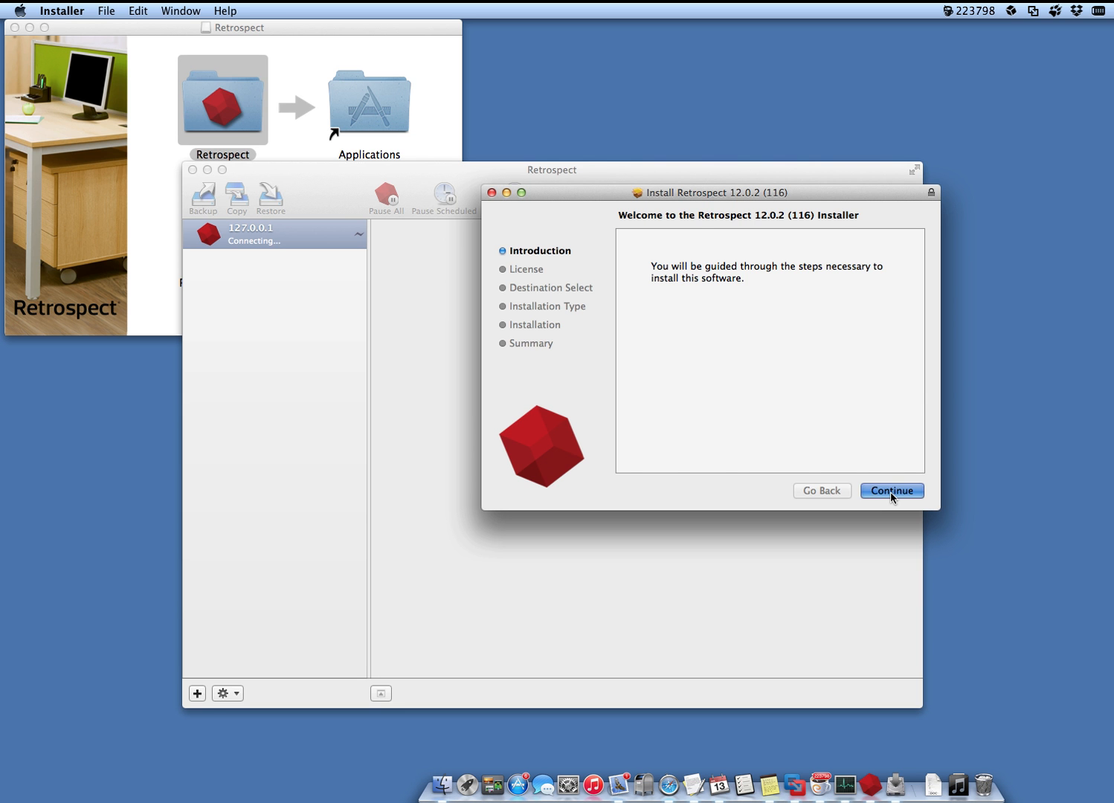
left_click(893, 491)
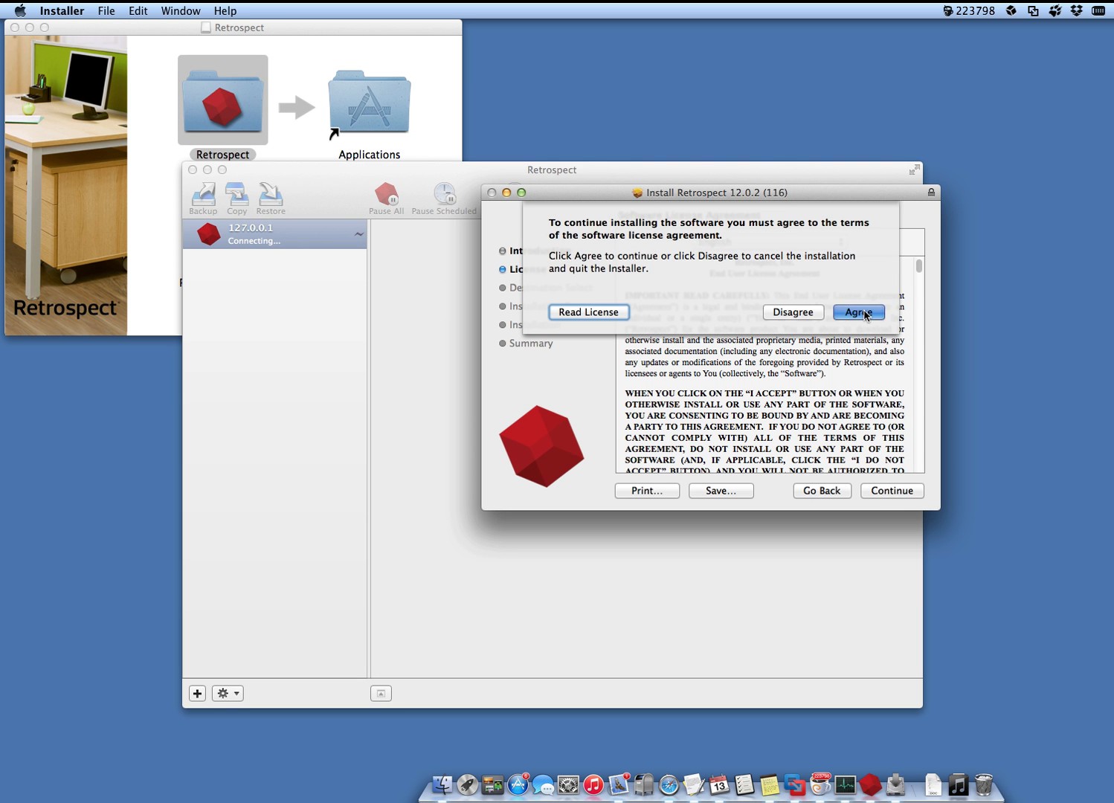
left_click(857, 312)
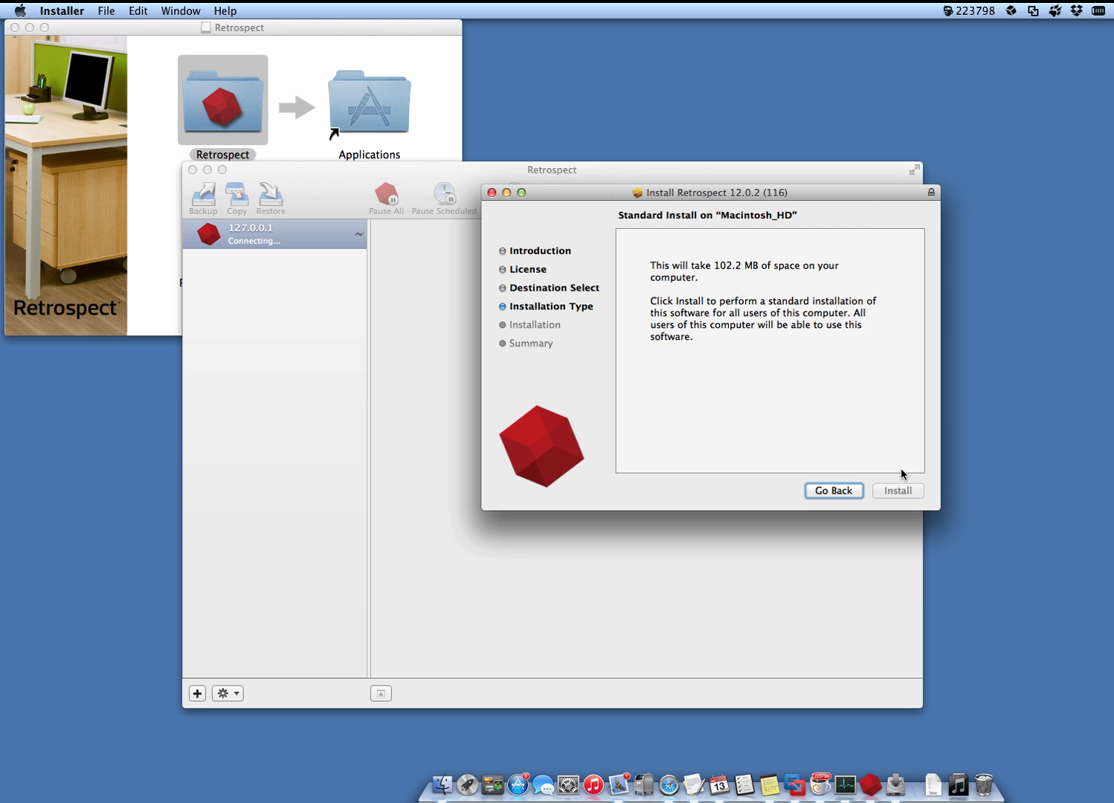
left_click(897, 491)
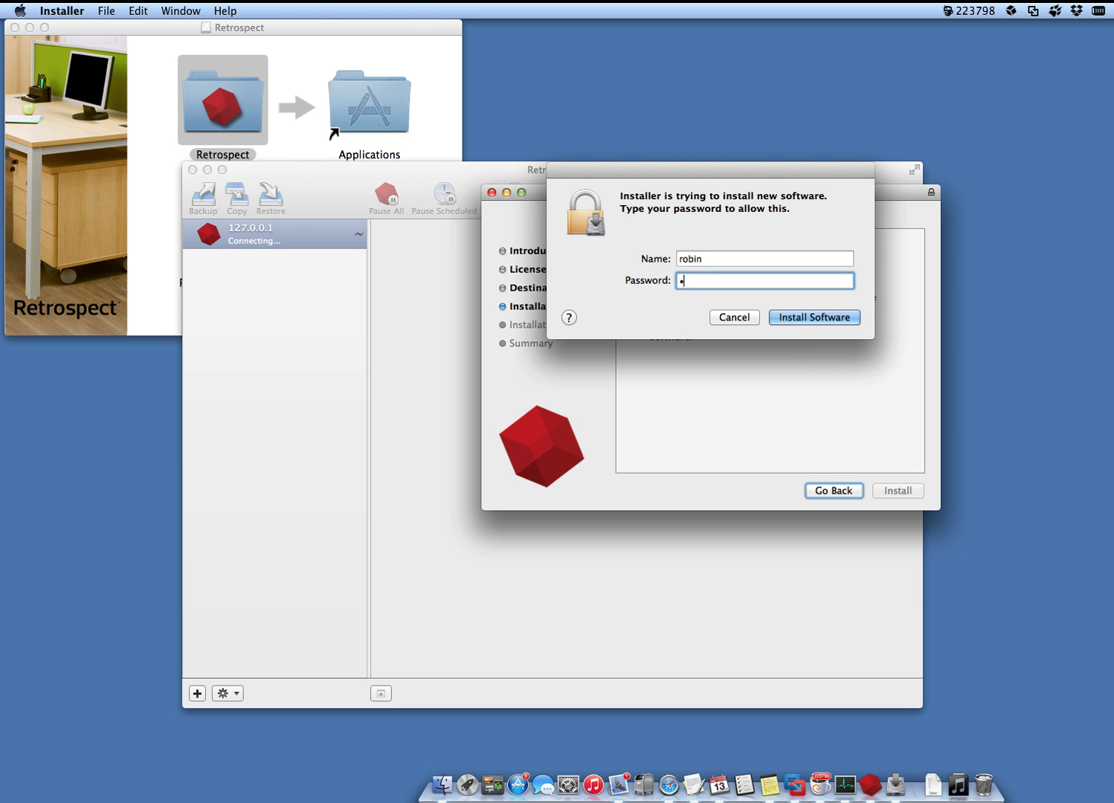
left_click(812, 317)
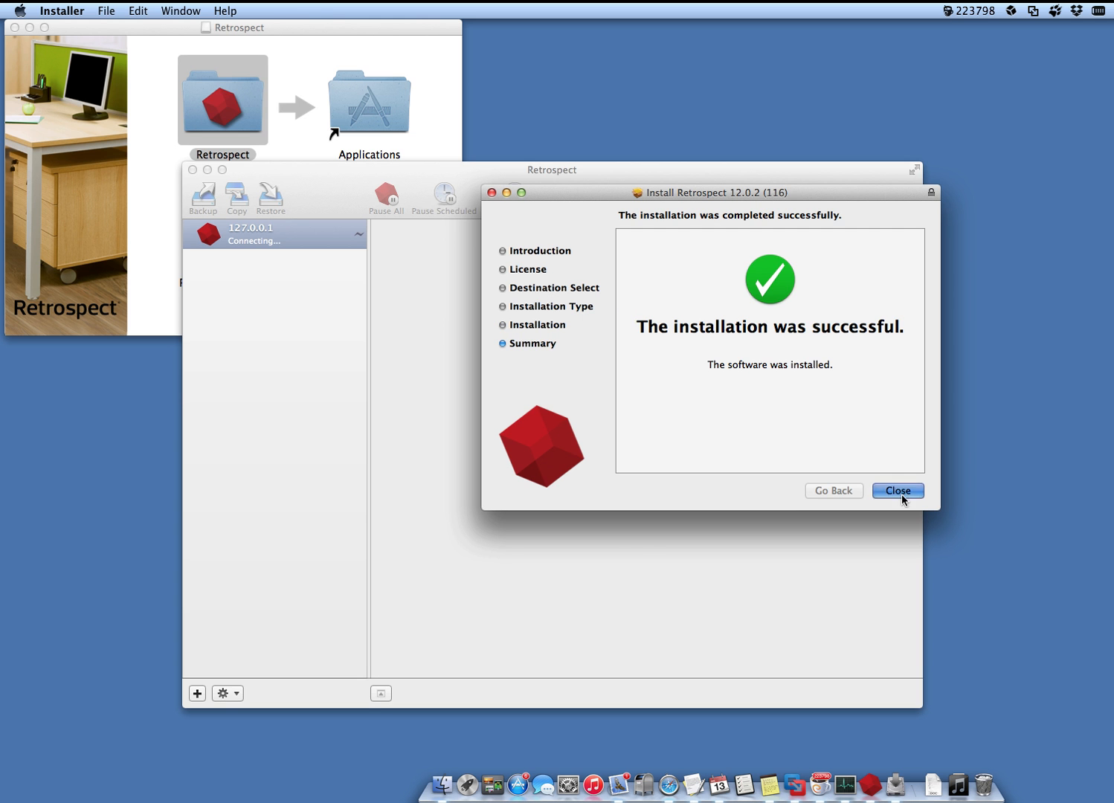
left_click(897, 491)
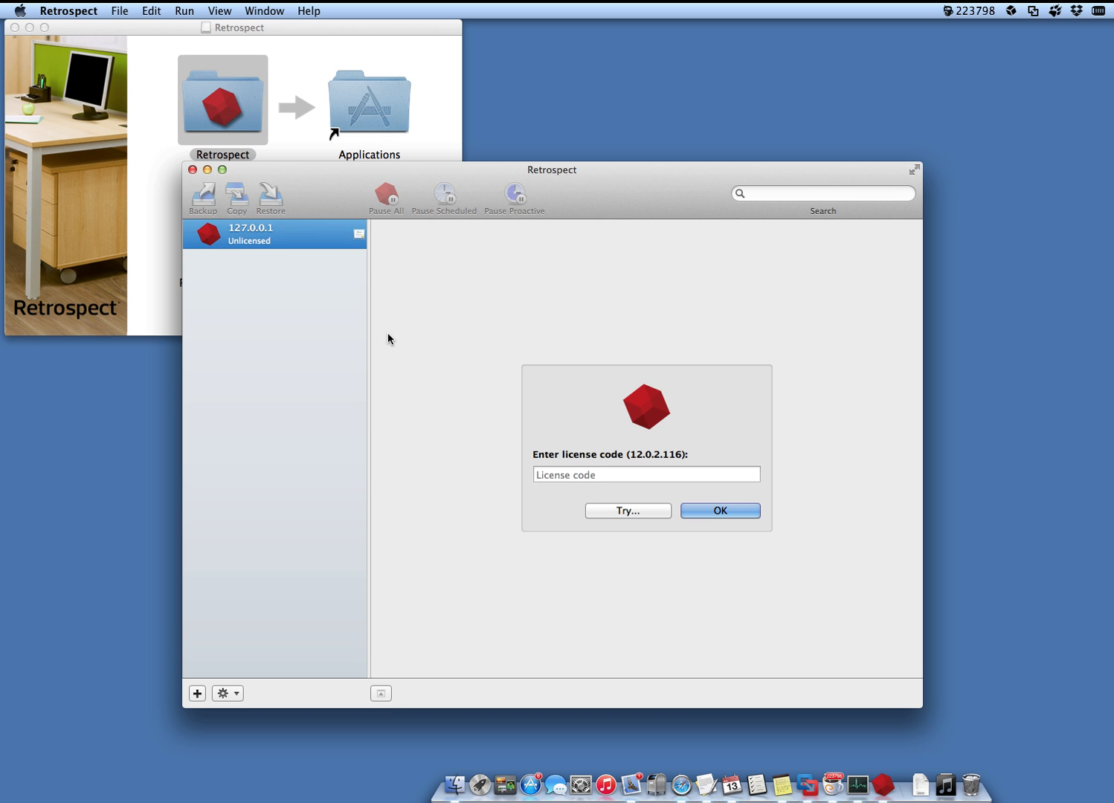
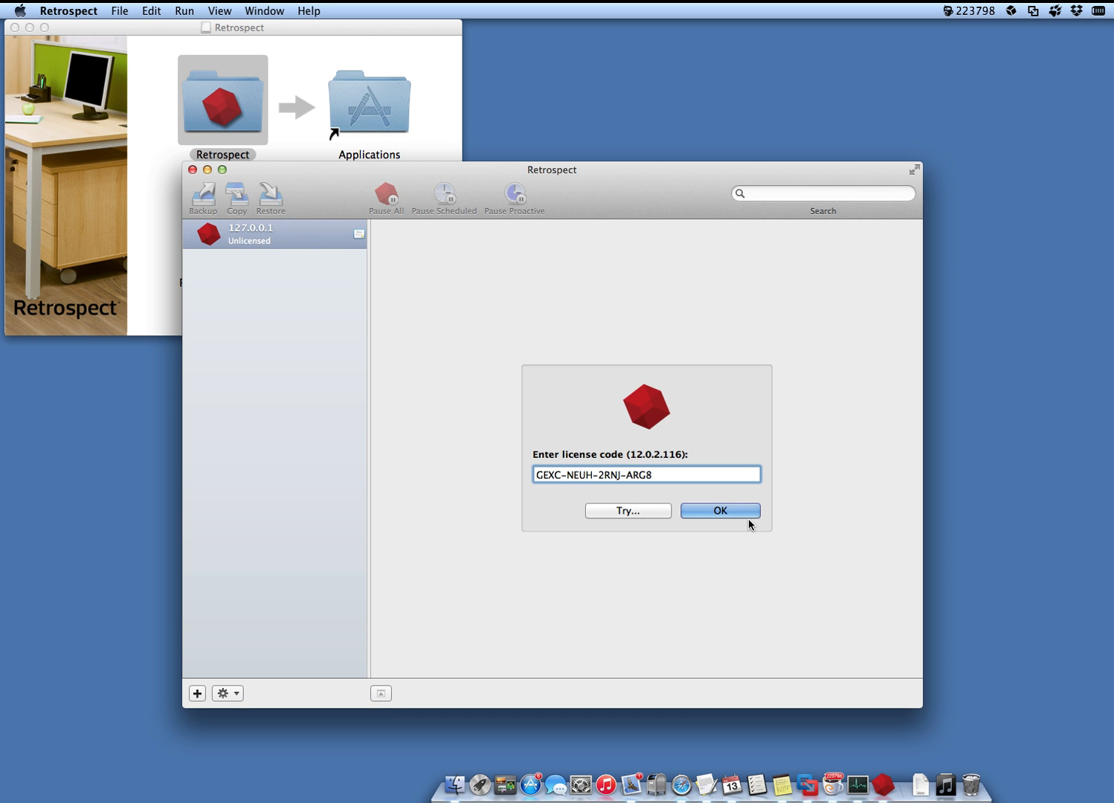
left_click(718, 512)
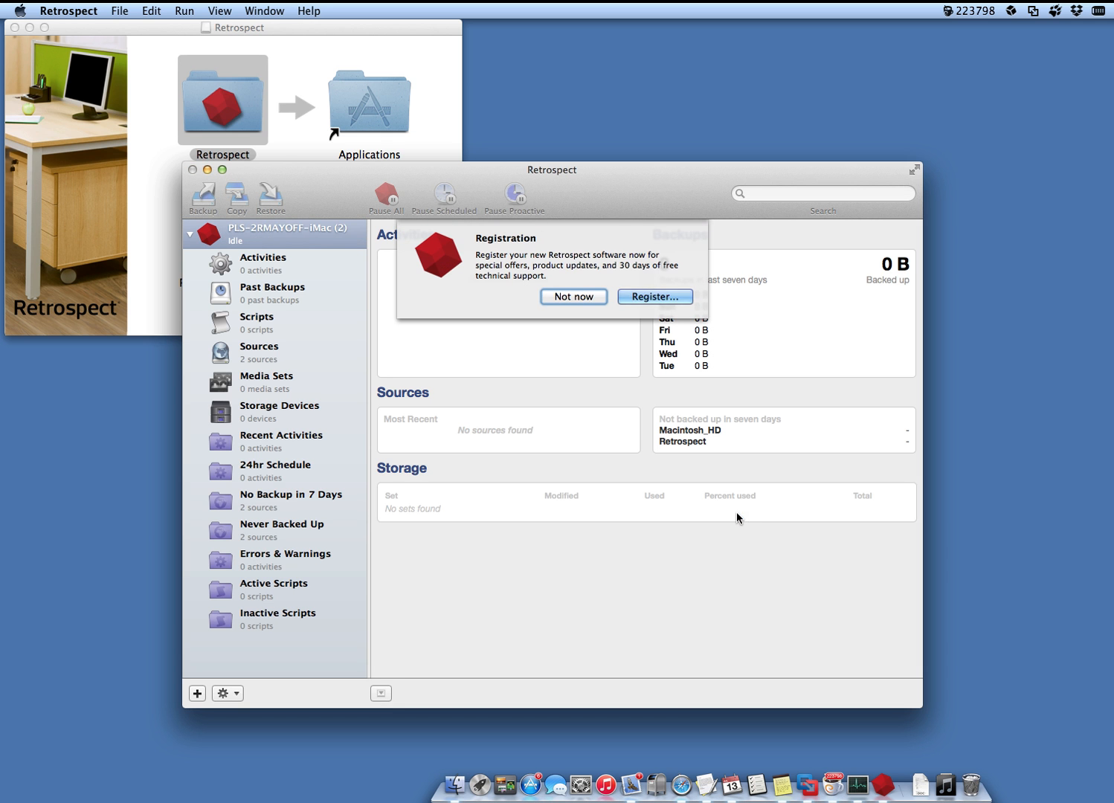
left_click(573, 296)
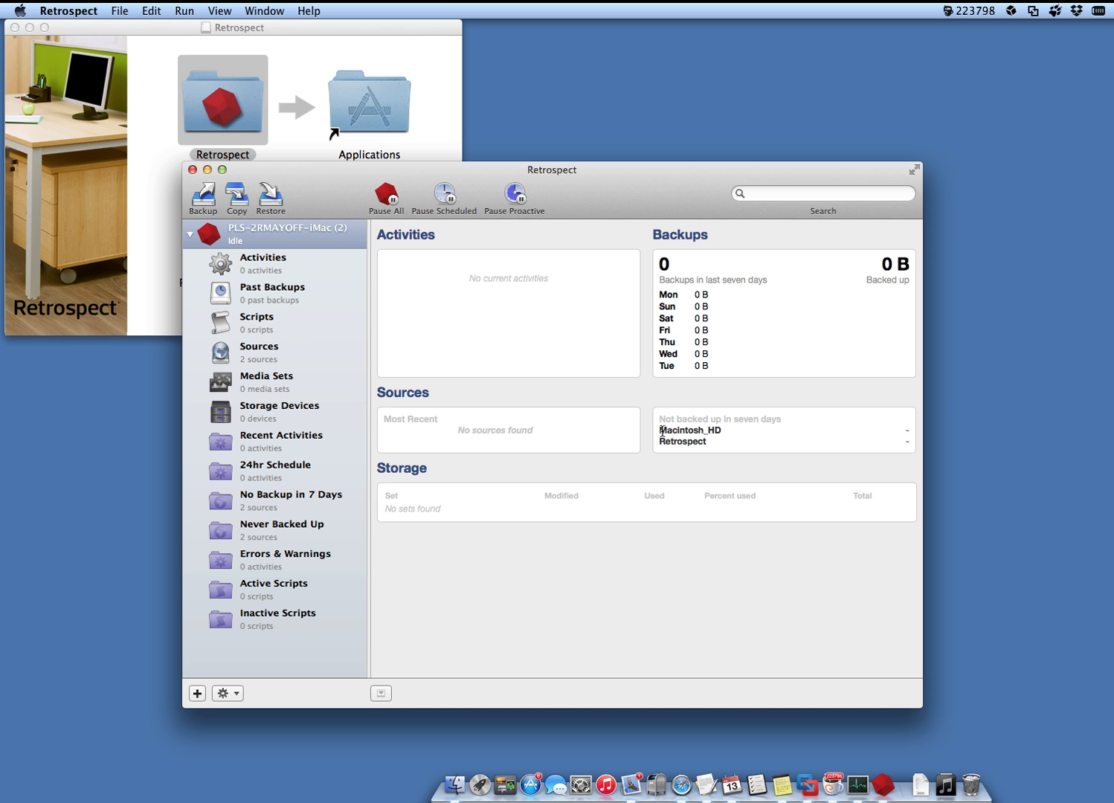